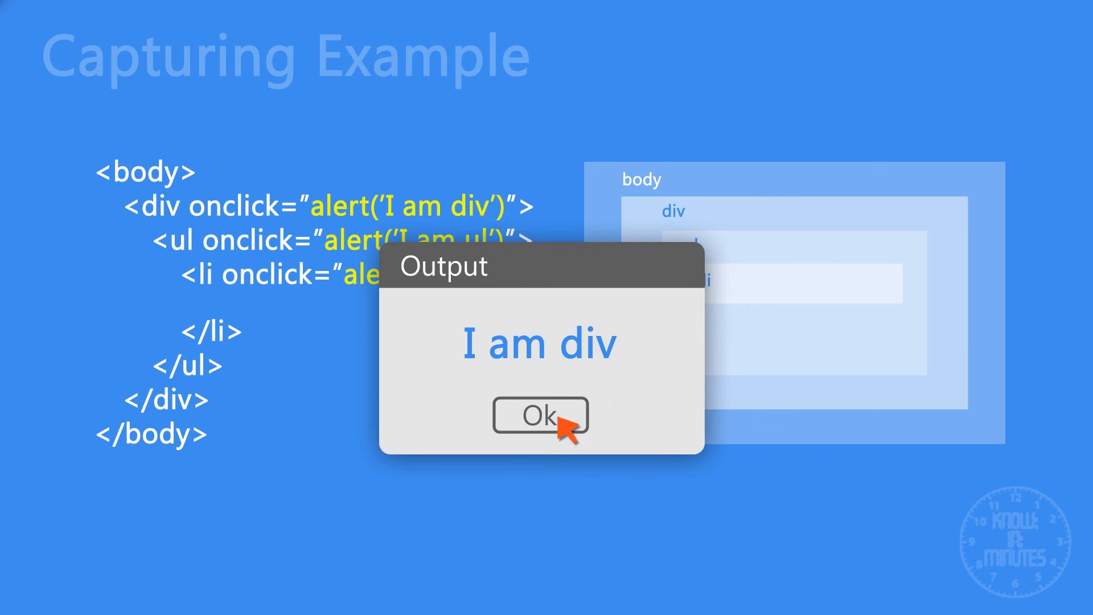
# Acknowledge the 'I am div' and 'I am ul' alerts so 'I am li' appears, showing capturing order.
pyautogui.click(539, 416)
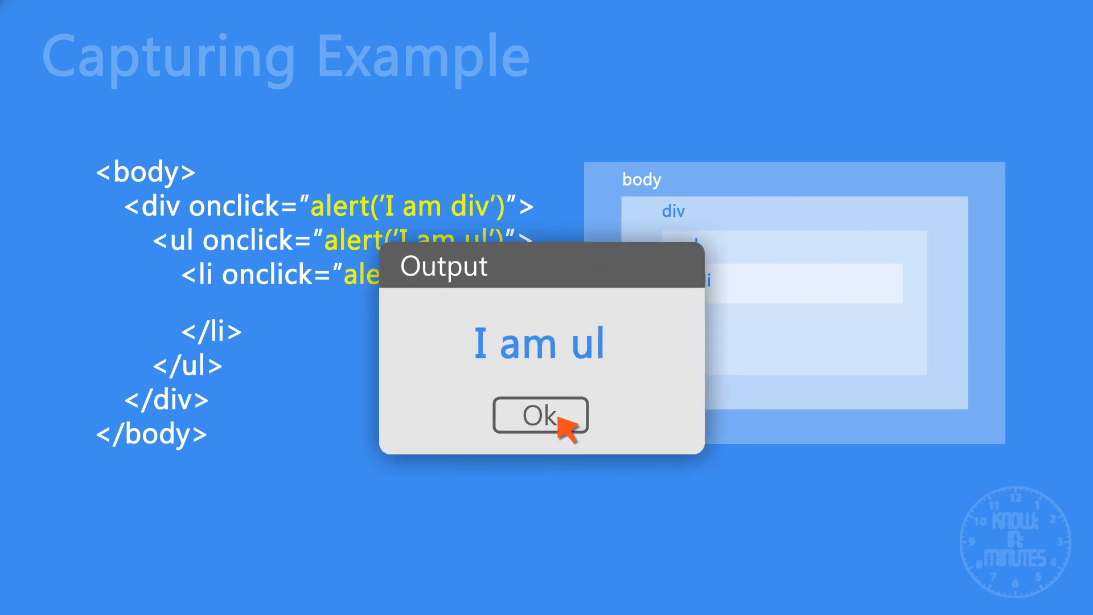
pyautogui.click(538, 416)
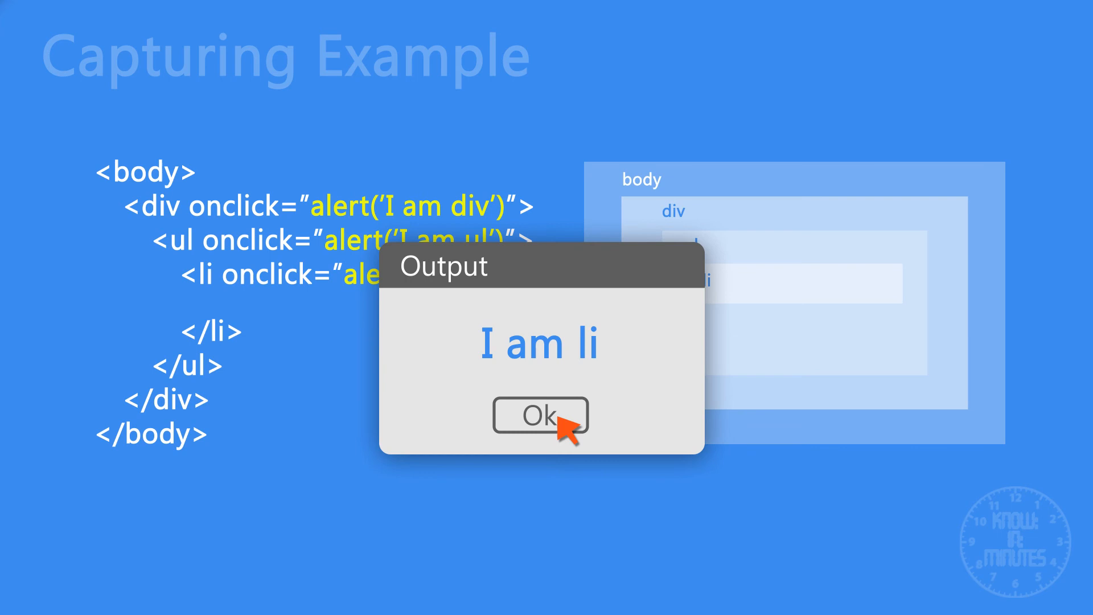